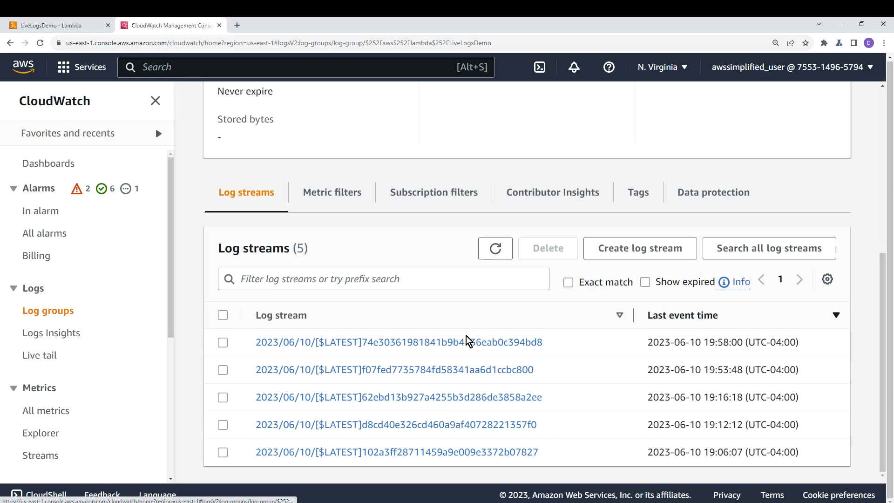
Step: View the most recent LiveLogsDemo log stream's events
left_click(400, 342)
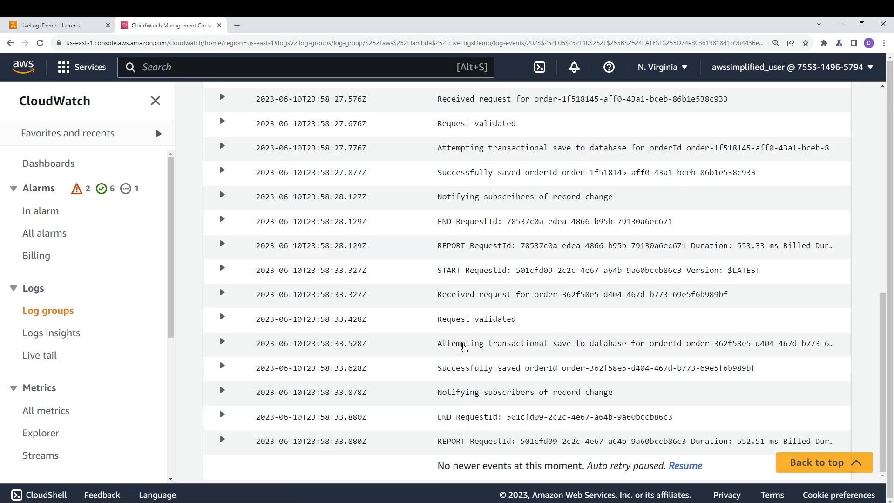
mouse_move(524, 481)
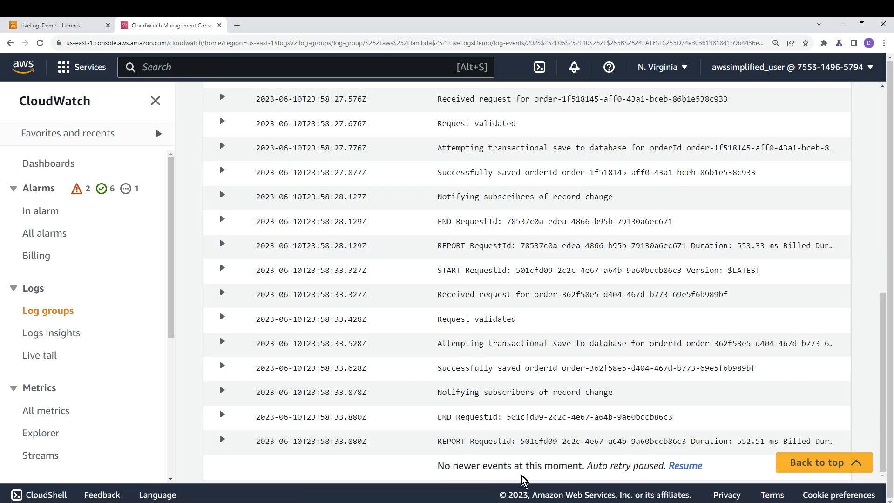
mouse_move(545, 479)
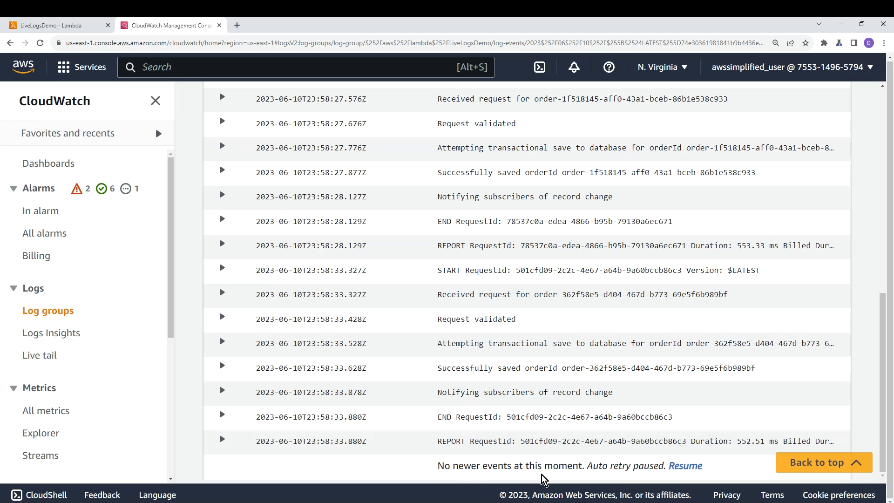
left_click(686, 466)
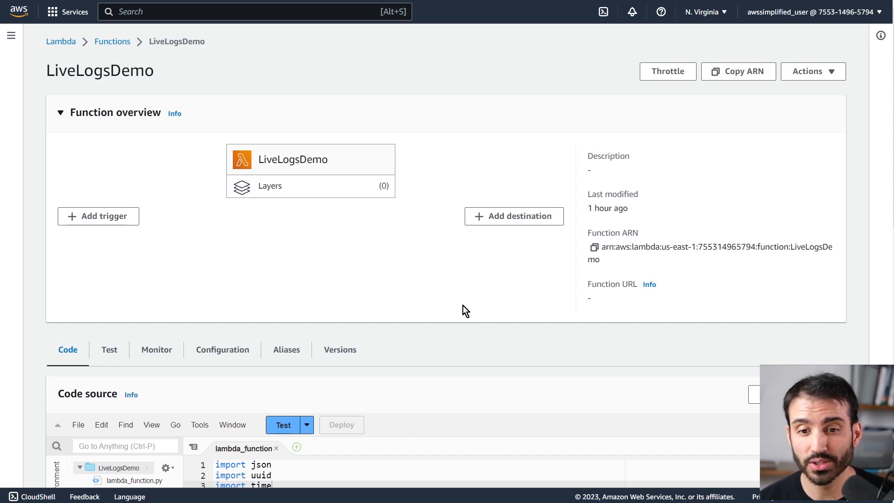
Step: Append a # comment after import time in lambda_function.py and deploy the function
scroll("down", 3)
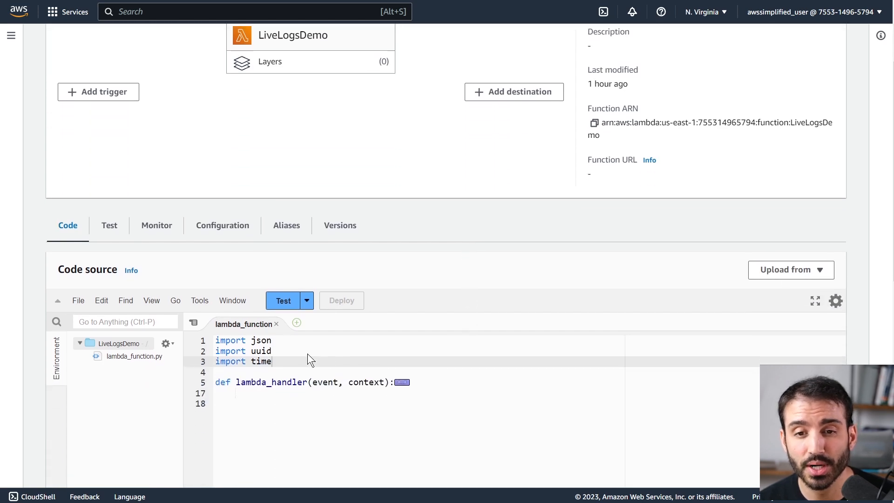
type("#")
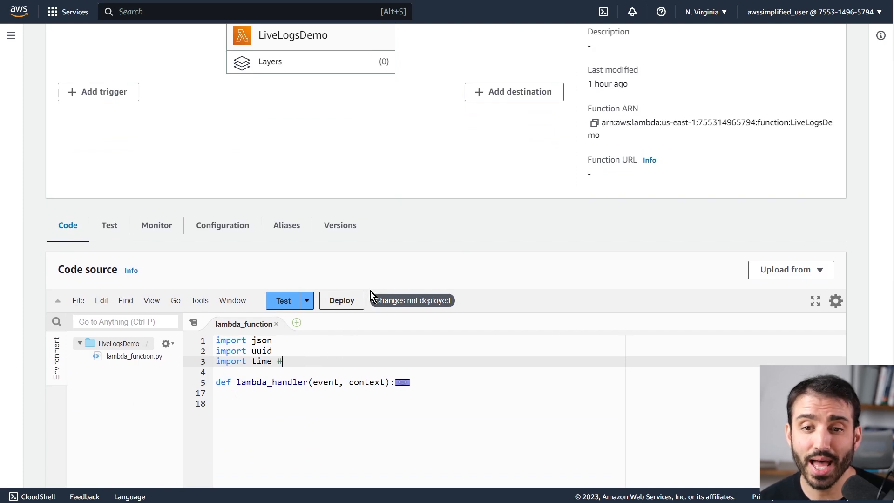
left_click(283, 300)
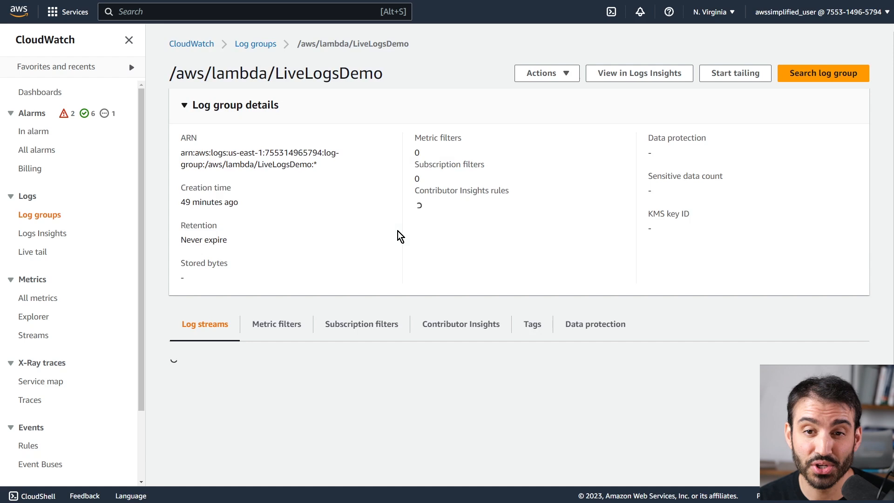
Step: View the newest LiveLogsDemo log stream listing order saves and notifications
scroll("down", 3)
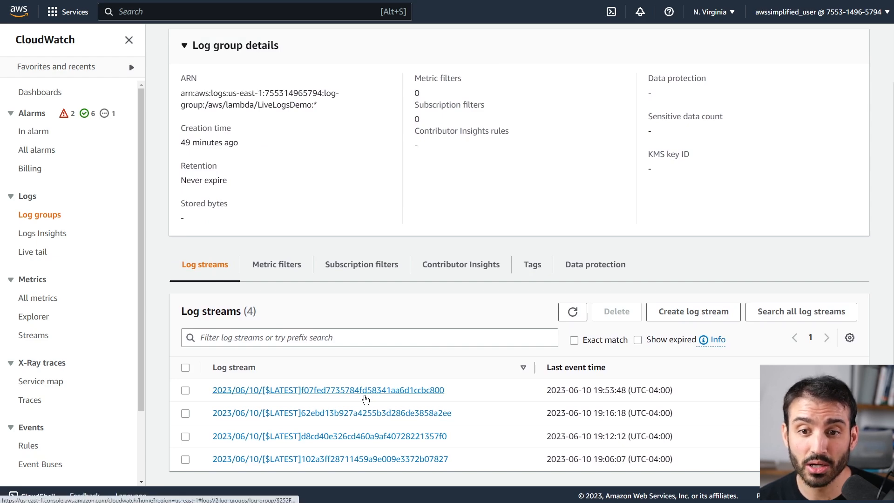
left_click(329, 390)
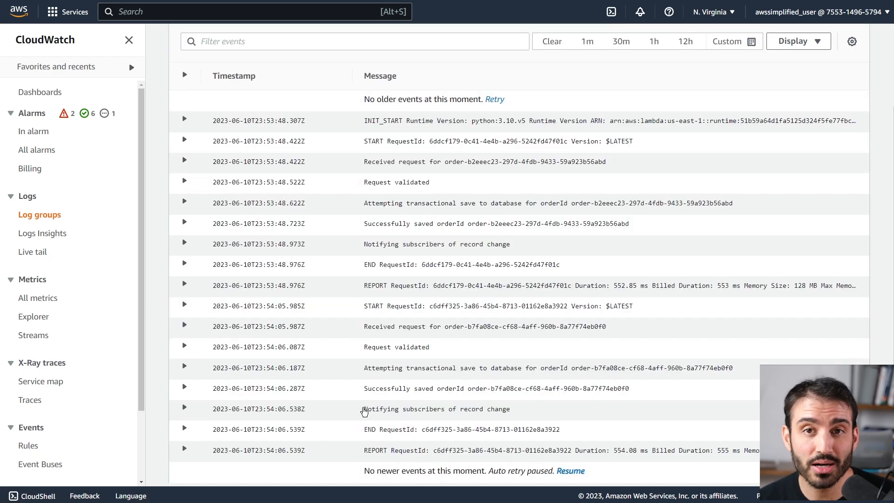
mouse_move(221, 37)
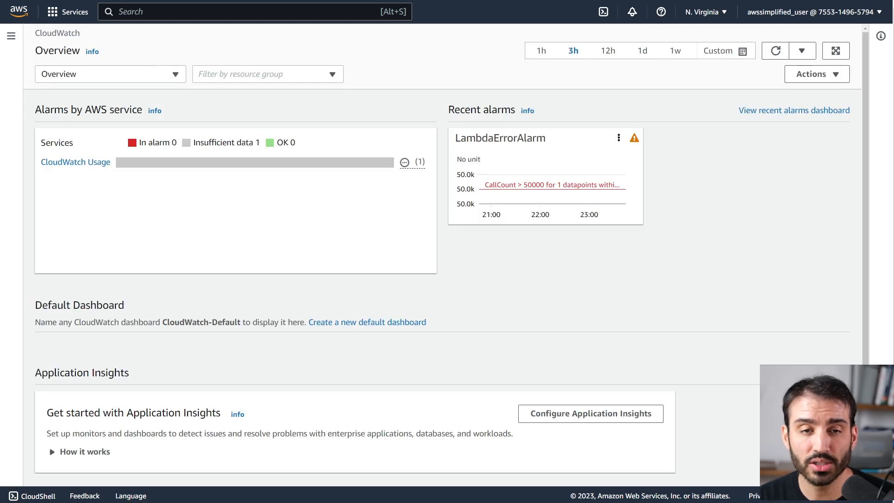
Step: Go to Logs > Live tail and expand the log group selection list
left_click(11, 36)
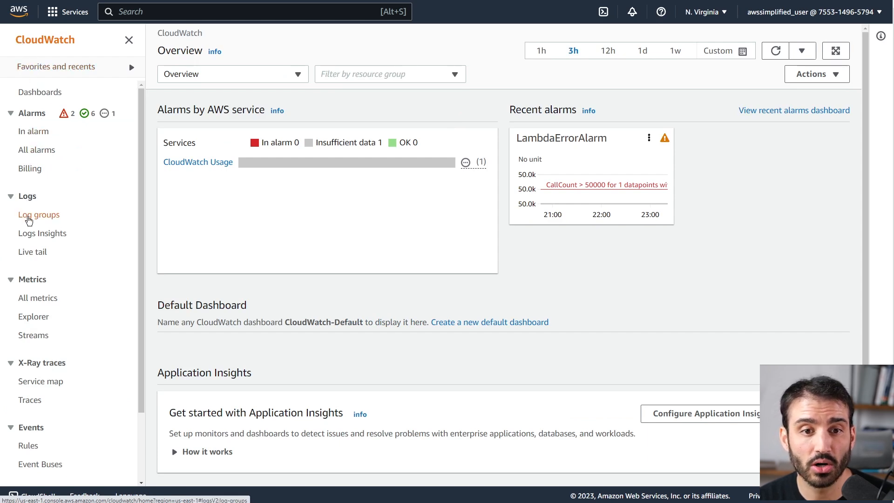
mouse_move(34, 250)
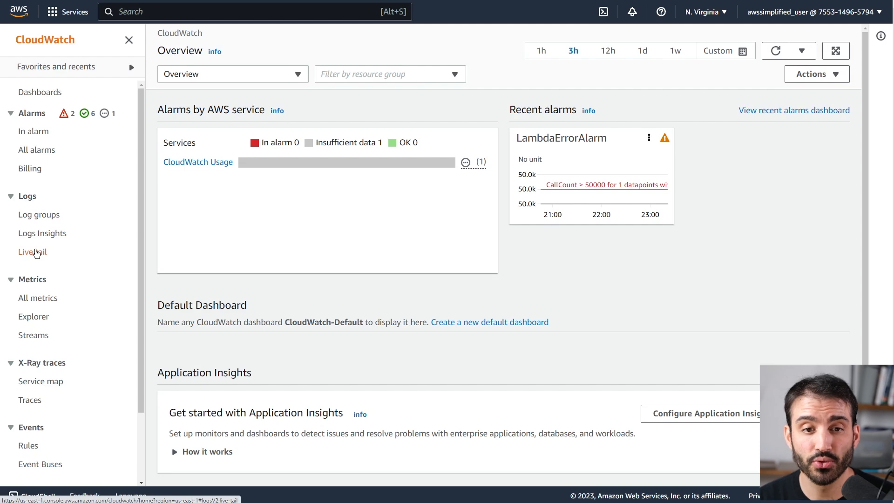
left_click(33, 252)
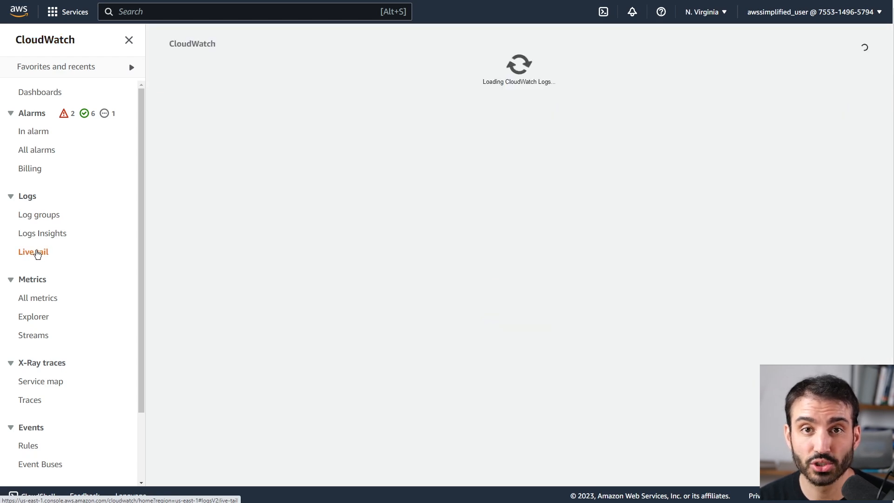
left_click(32, 251)
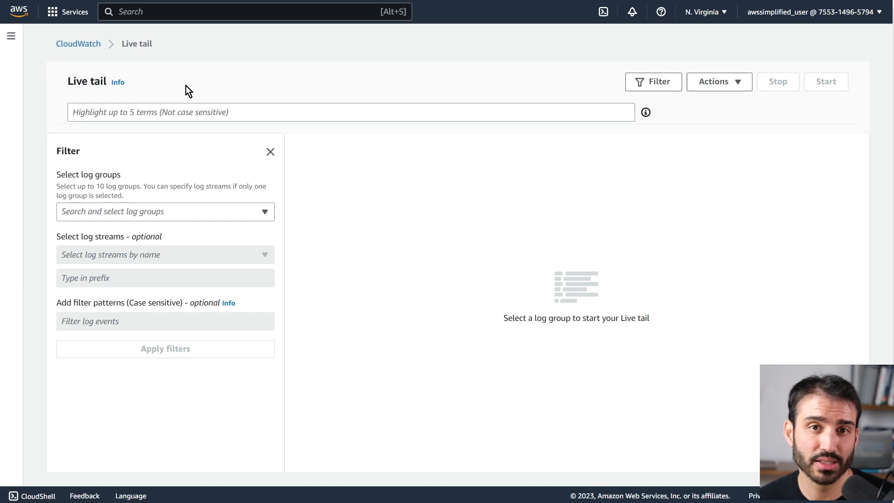
mouse_move(75, 165)
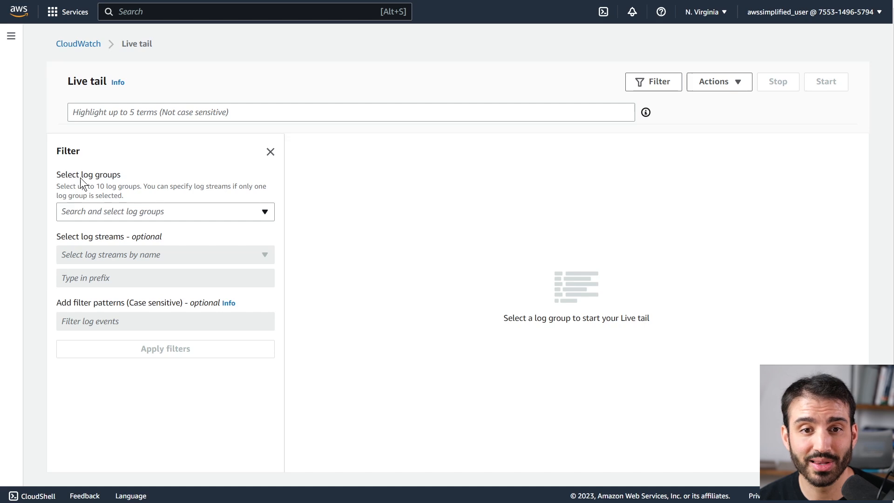
mouse_move(94, 183)
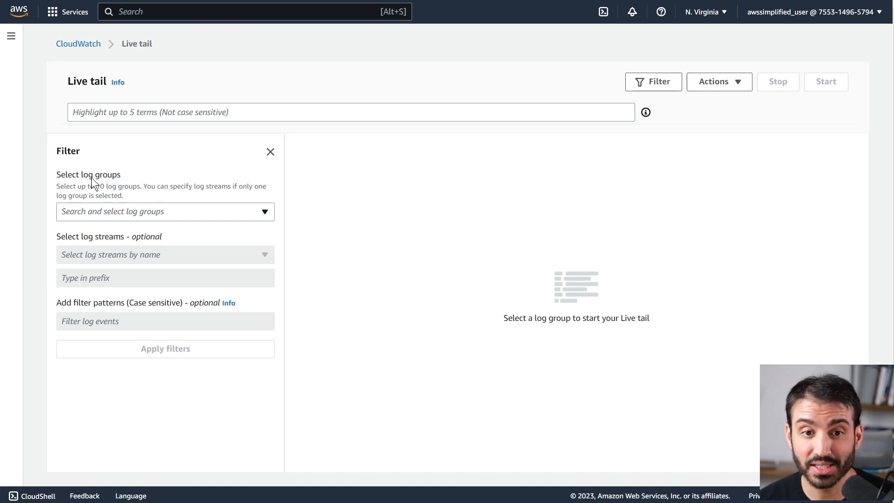
left_click(165, 211)
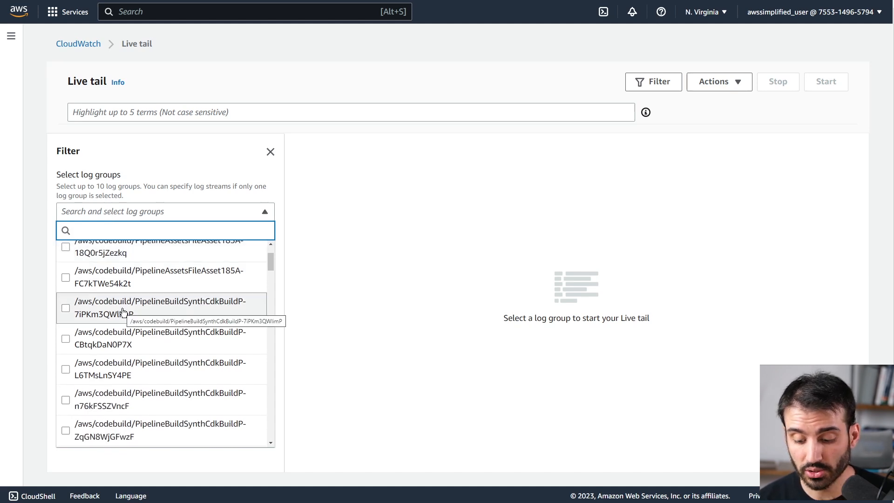
type("live")
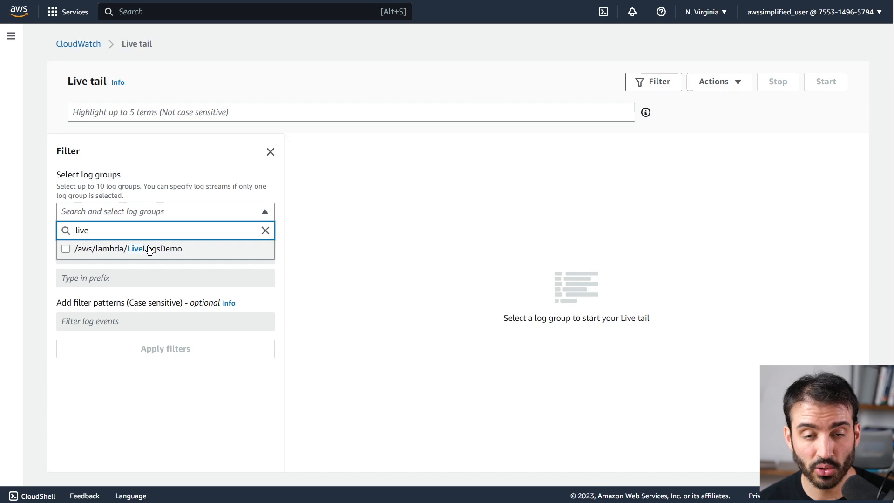
left_click(65, 249)
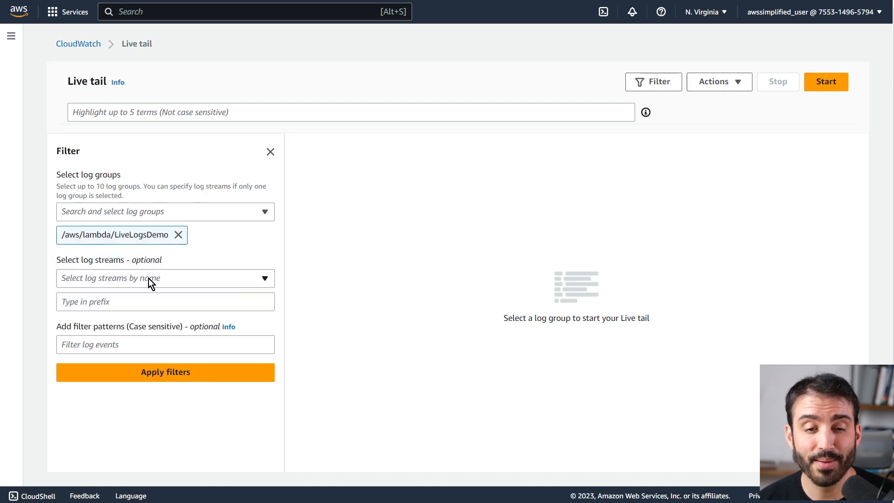
mouse_move(150, 286)
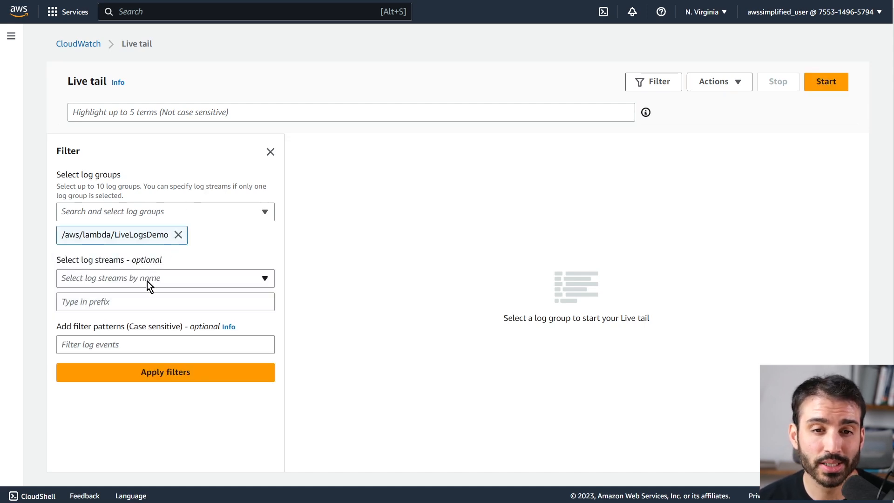
left_click(165, 278)
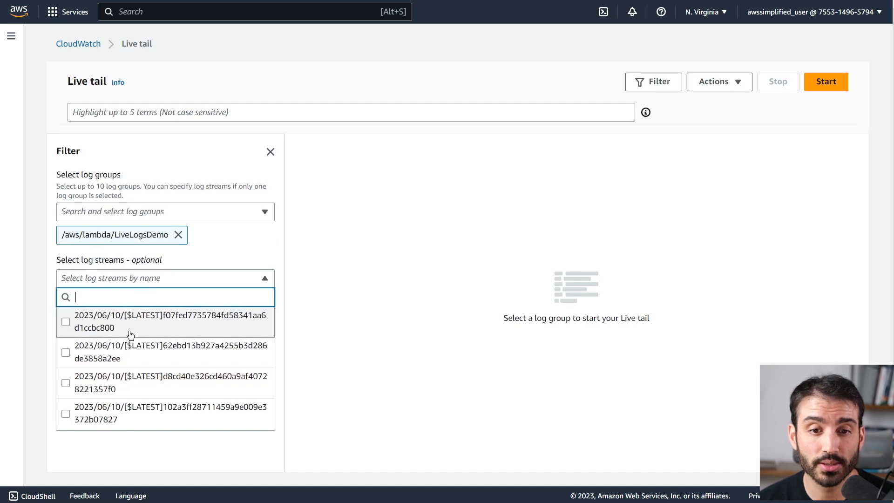
mouse_move(129, 348)
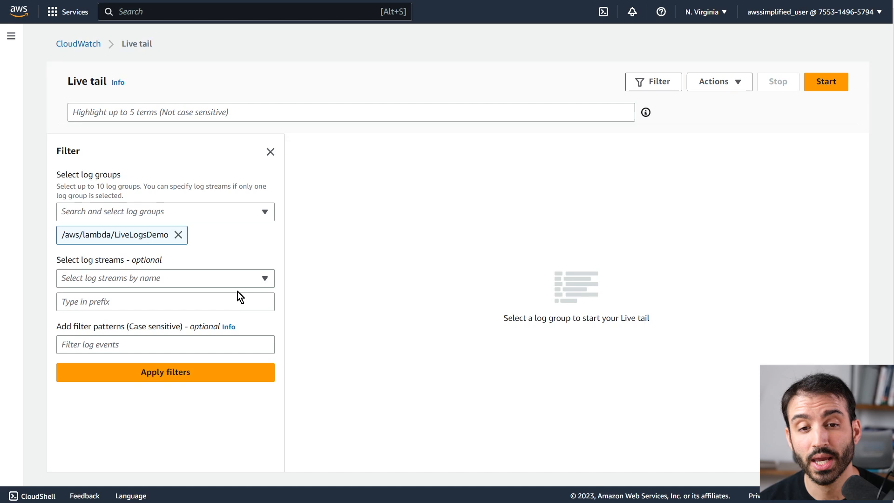
mouse_move(111, 336)
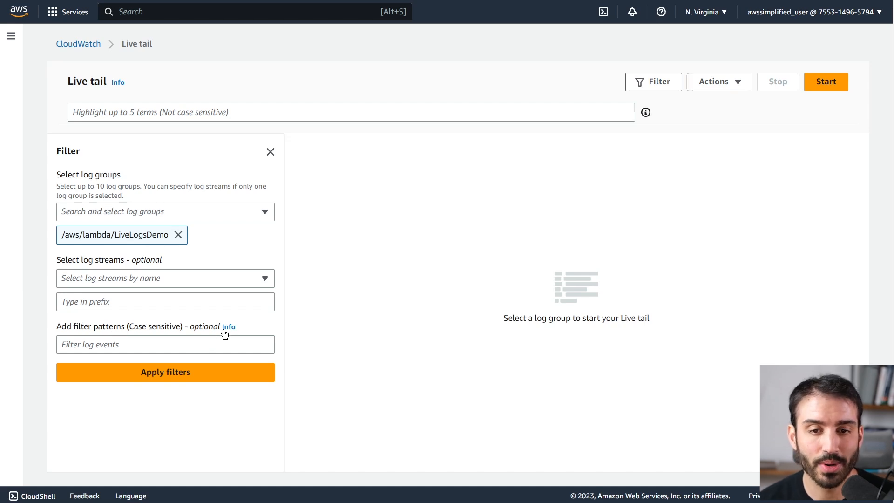
left_click(228, 326)
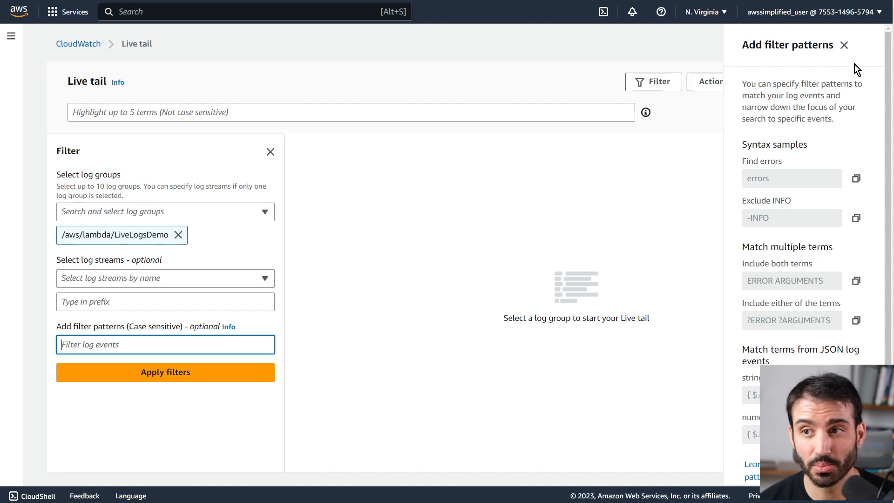
left_click(845, 45)
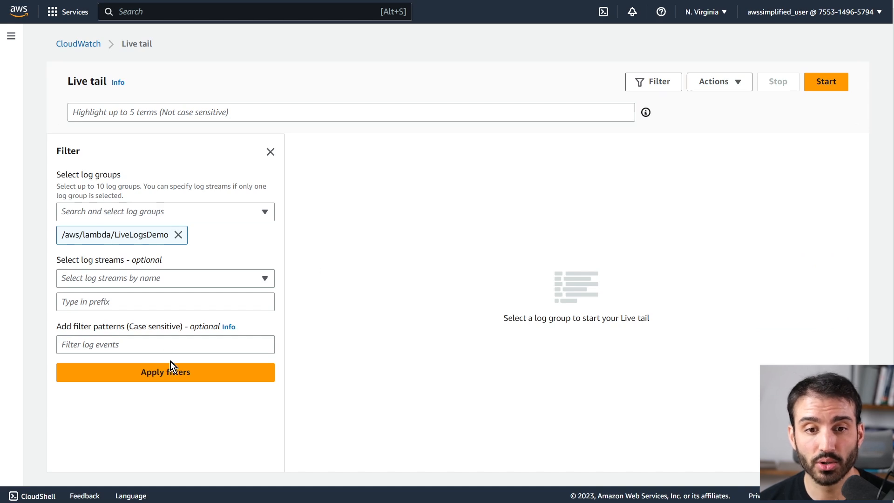
left_click(165, 372)
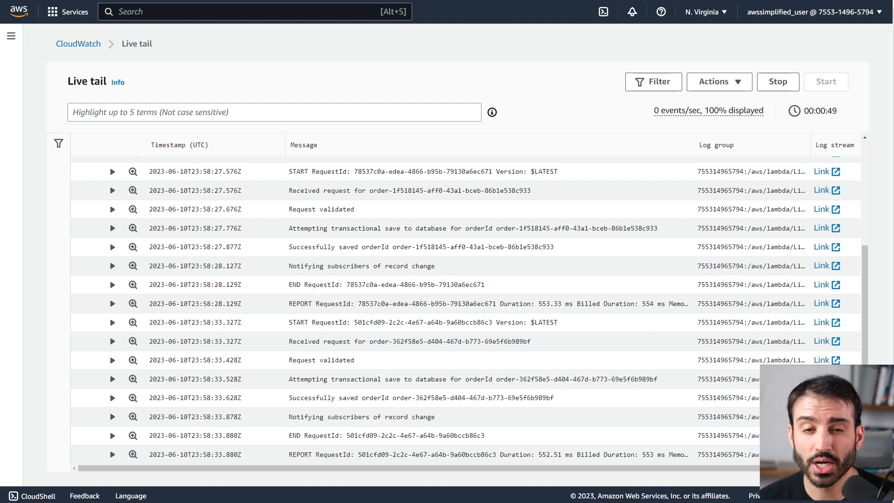
mouse_move(462, 175)
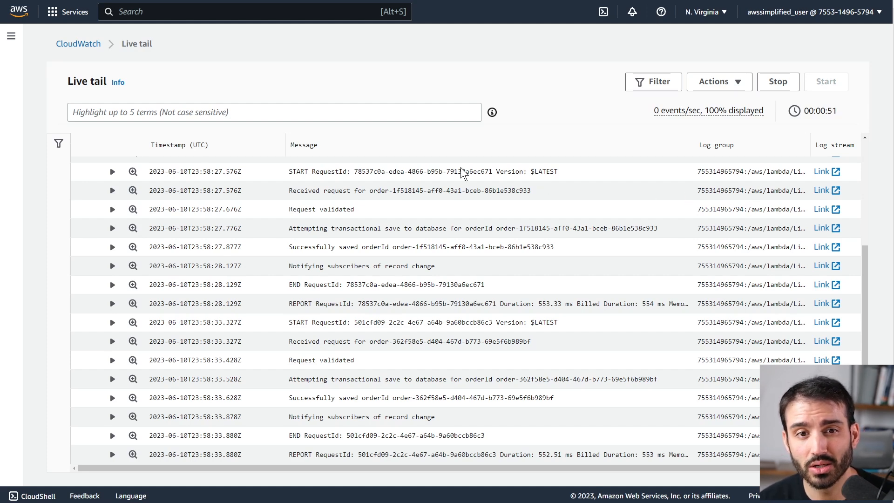
Step: Focus the Highlight terms box while Live Tail streams LiveLogsDemo events
left_click(274, 112)
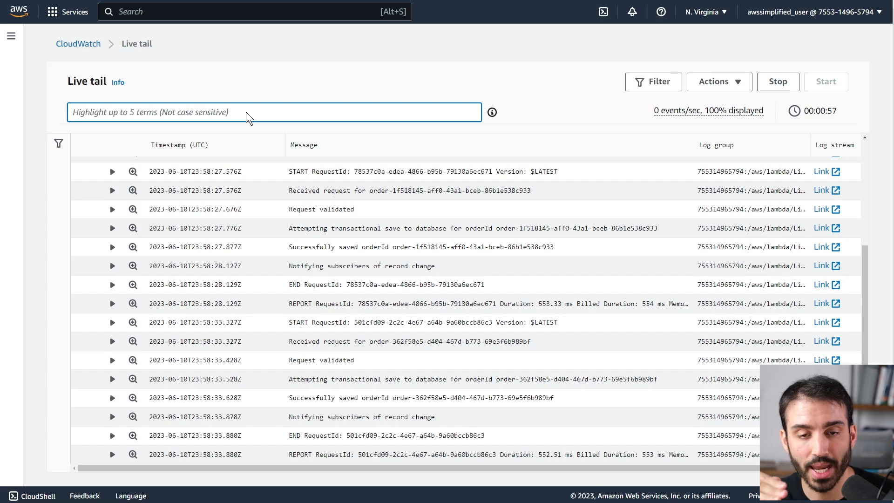
Step: Add 'database' as a Live Tail highlight term
type("d")
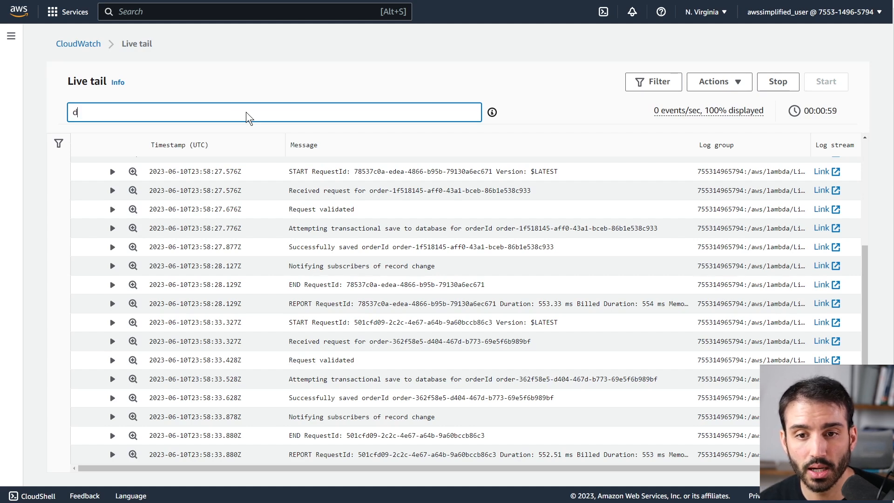
type("atabase")
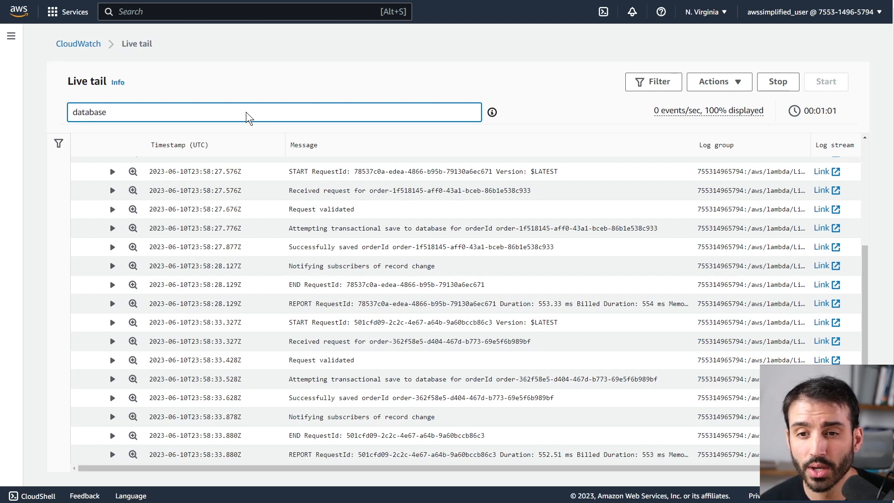
key("Enter")
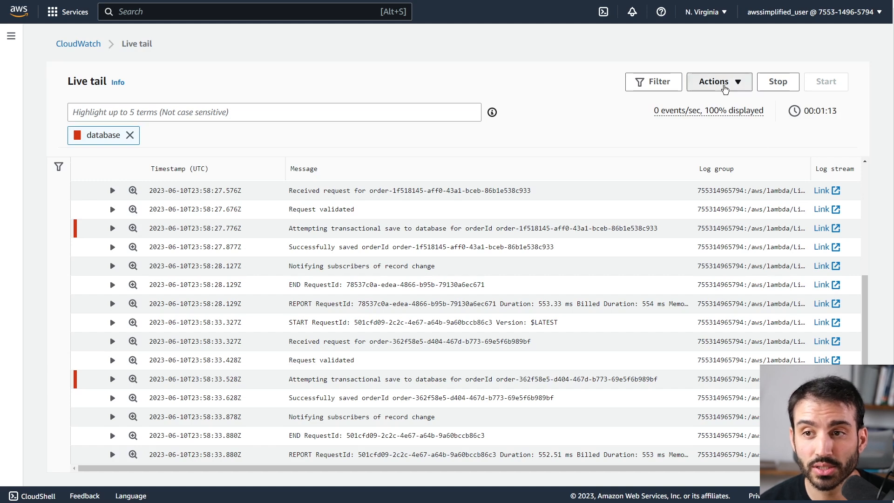
Step: Show the Live Tail Actions menu with timestamp and CSV/JSON/XLSX export options
left_click(719, 82)
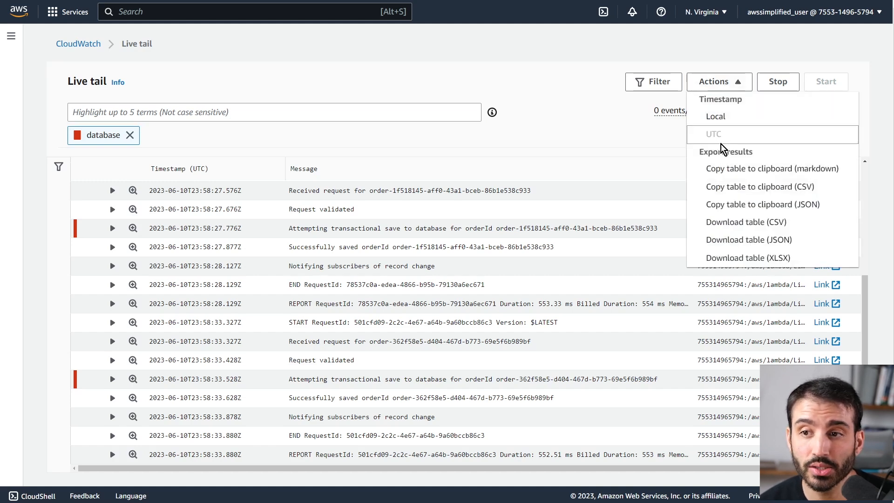
mouse_move(759, 187)
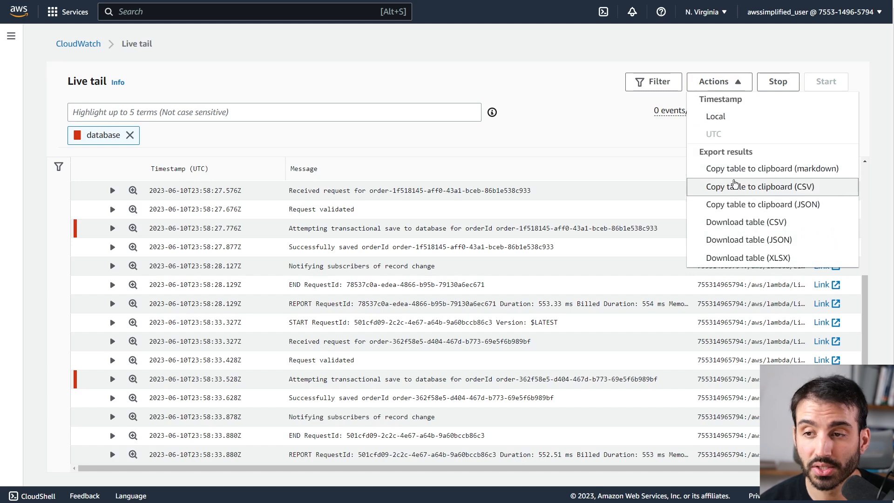
mouse_move(792, 233)
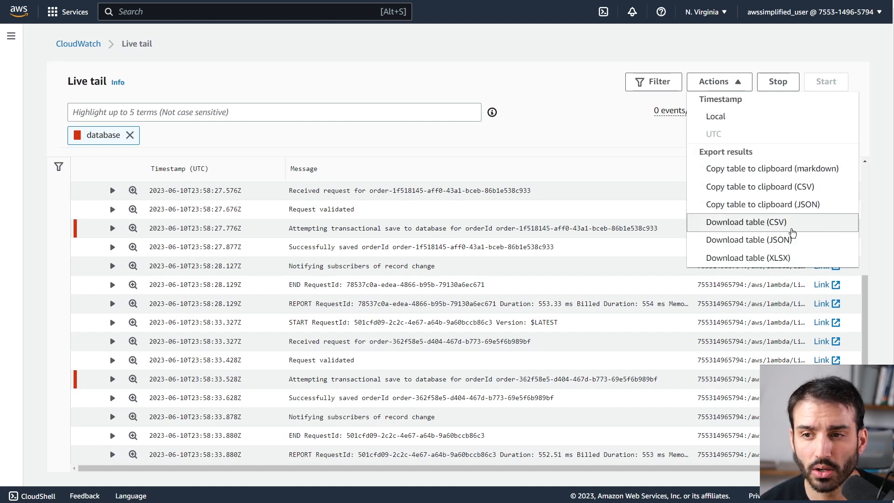
mouse_move(793, 172)
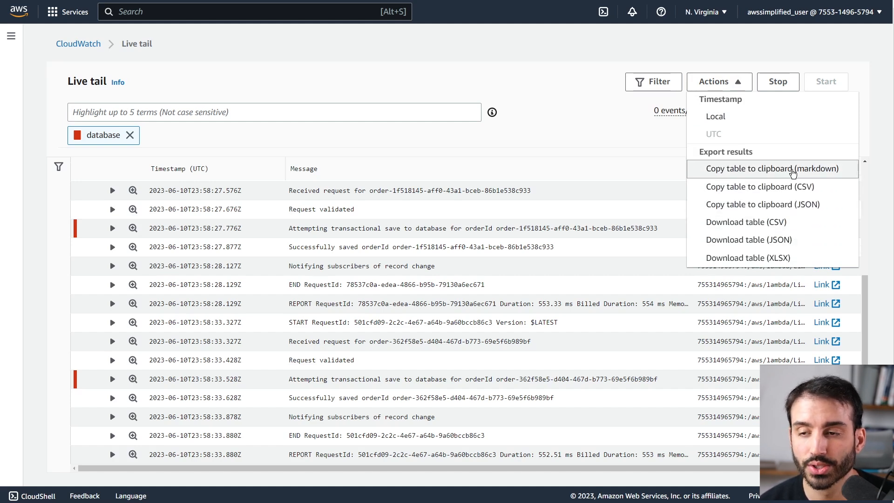
mouse_move(787, 240)
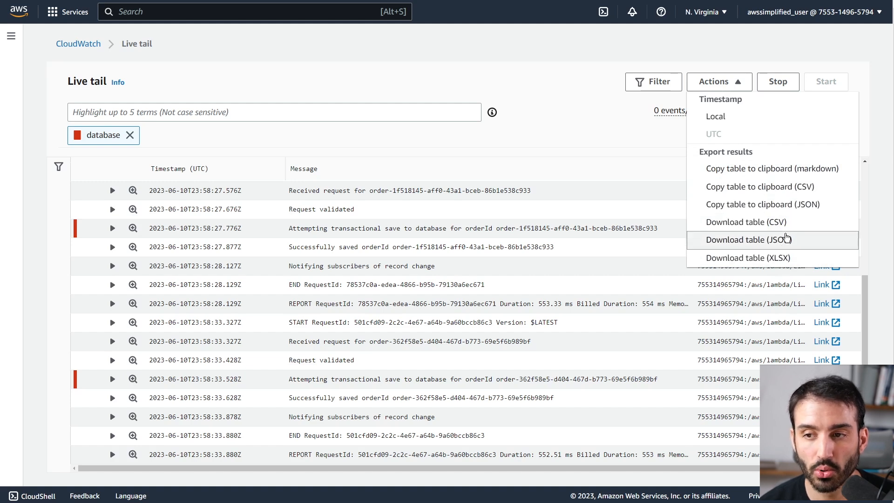
mouse_move(745, 222)
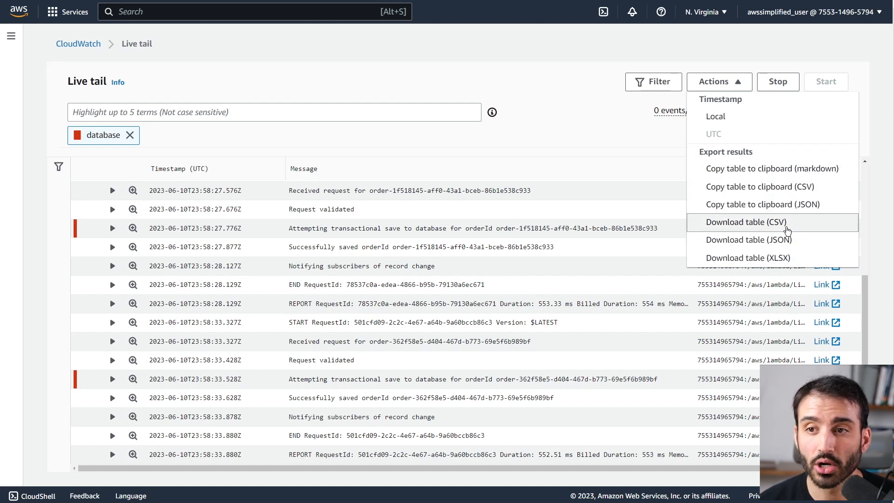